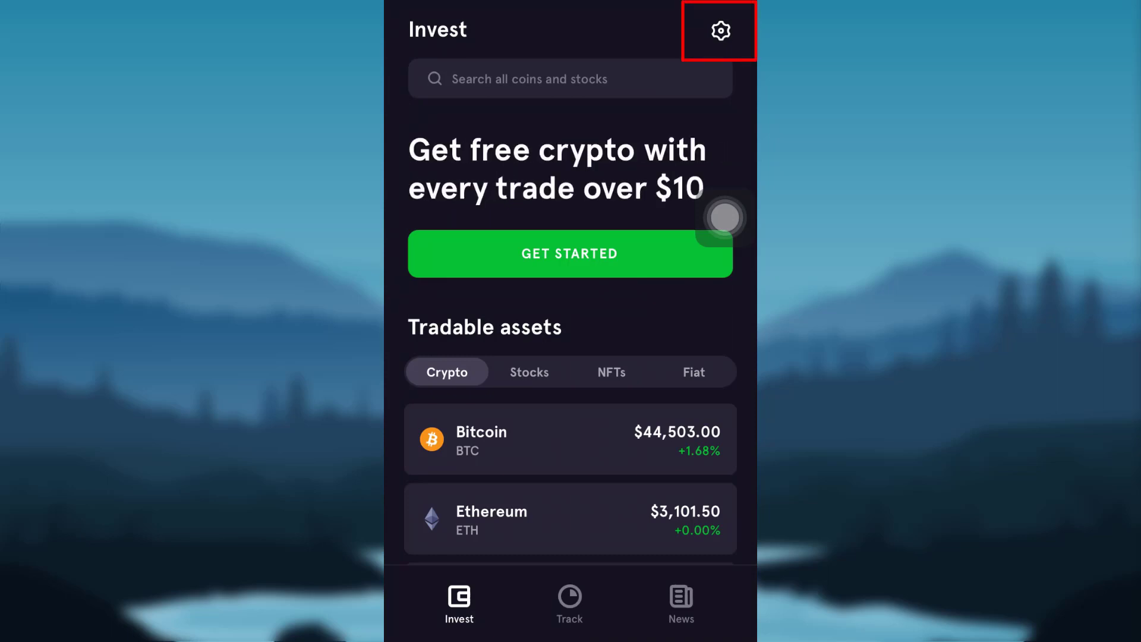
Step: Reach the Settings page from the Invest screen's gear menu
left_click(718, 30)
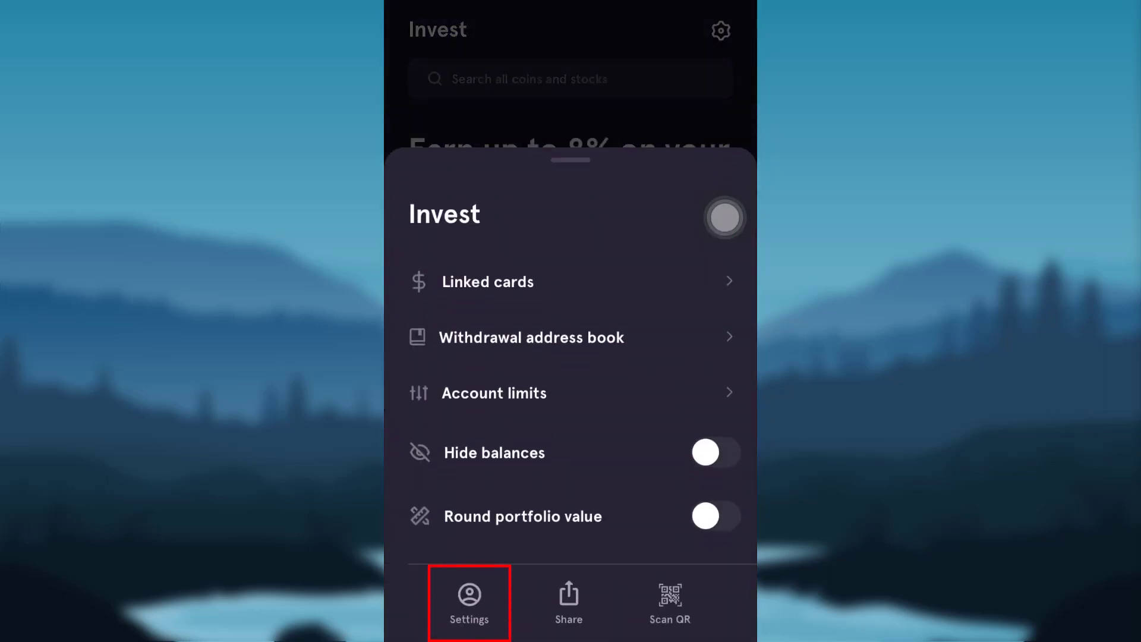
left_click(468, 618)
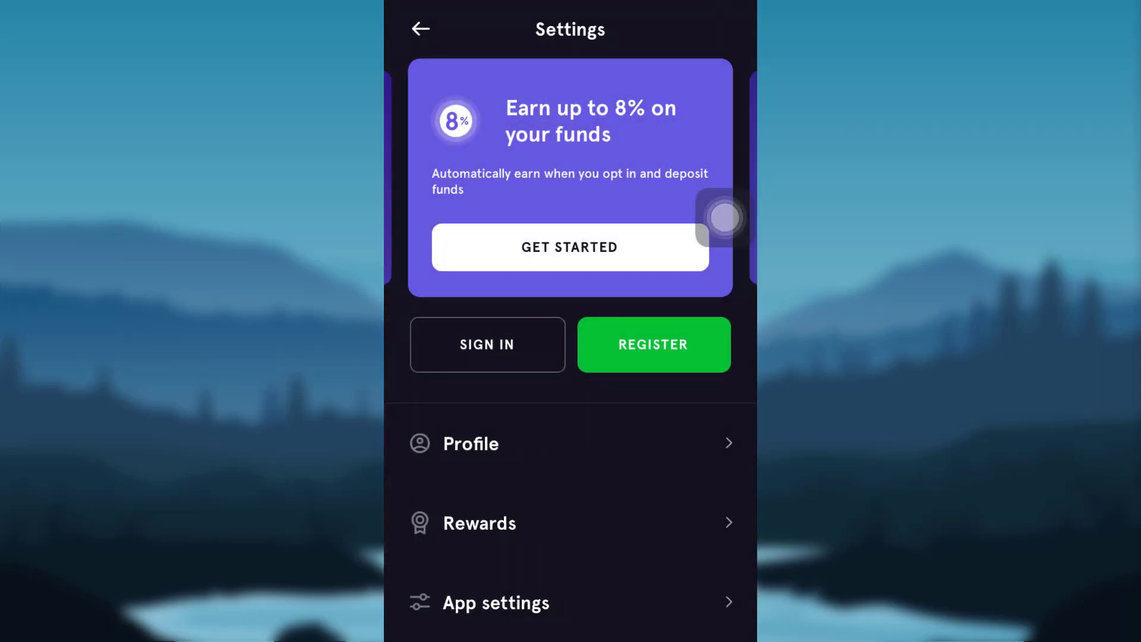
left_click(487, 345)
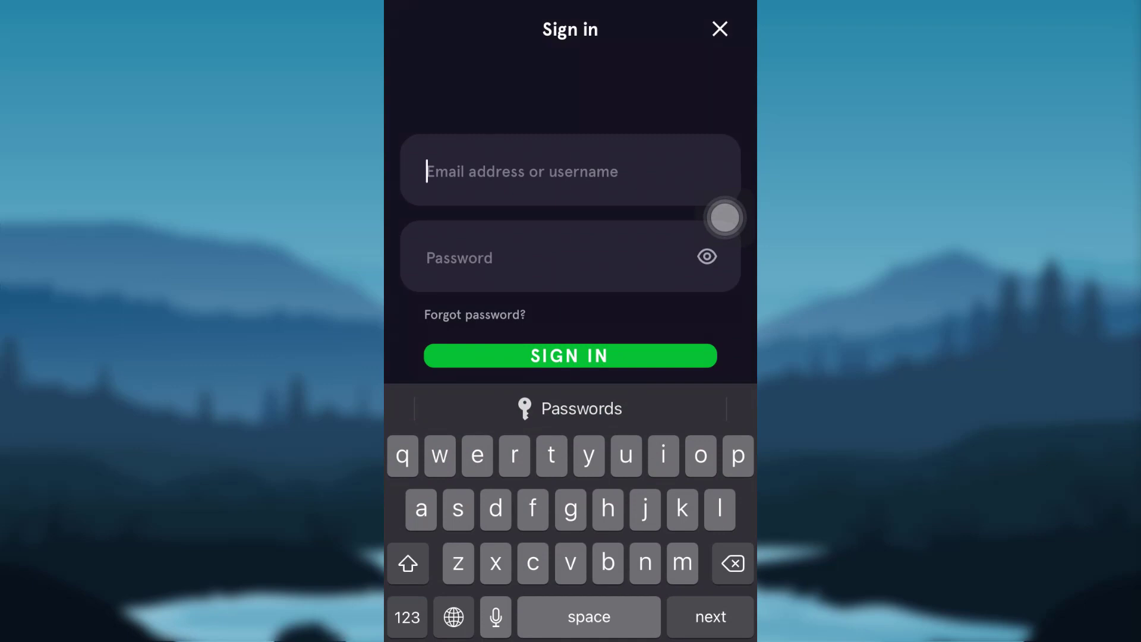
left_click(474, 313)
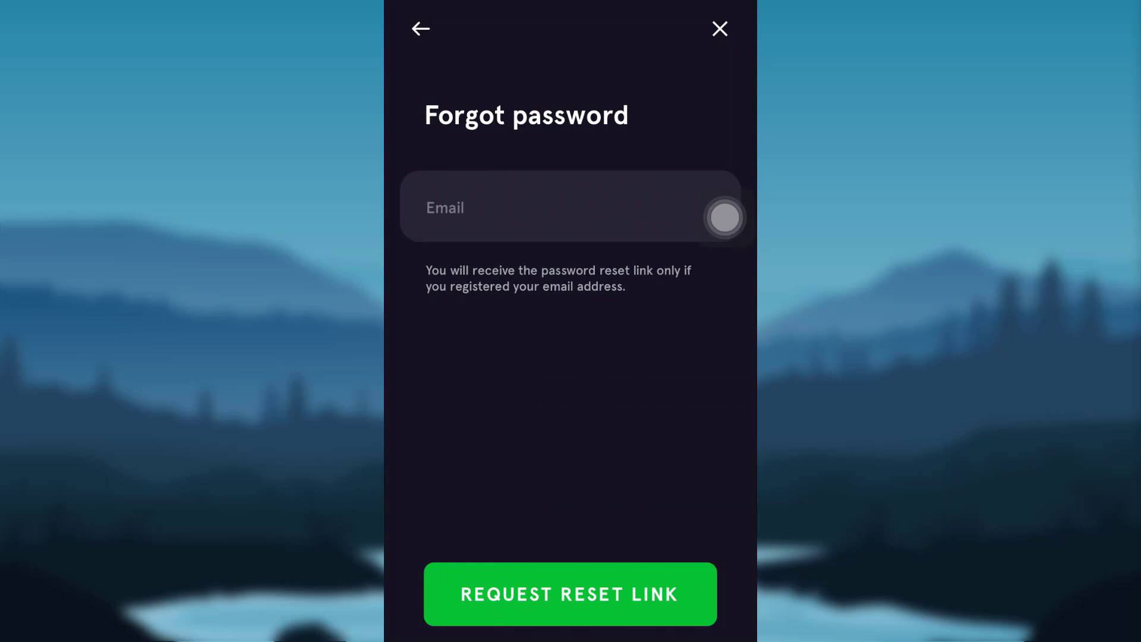
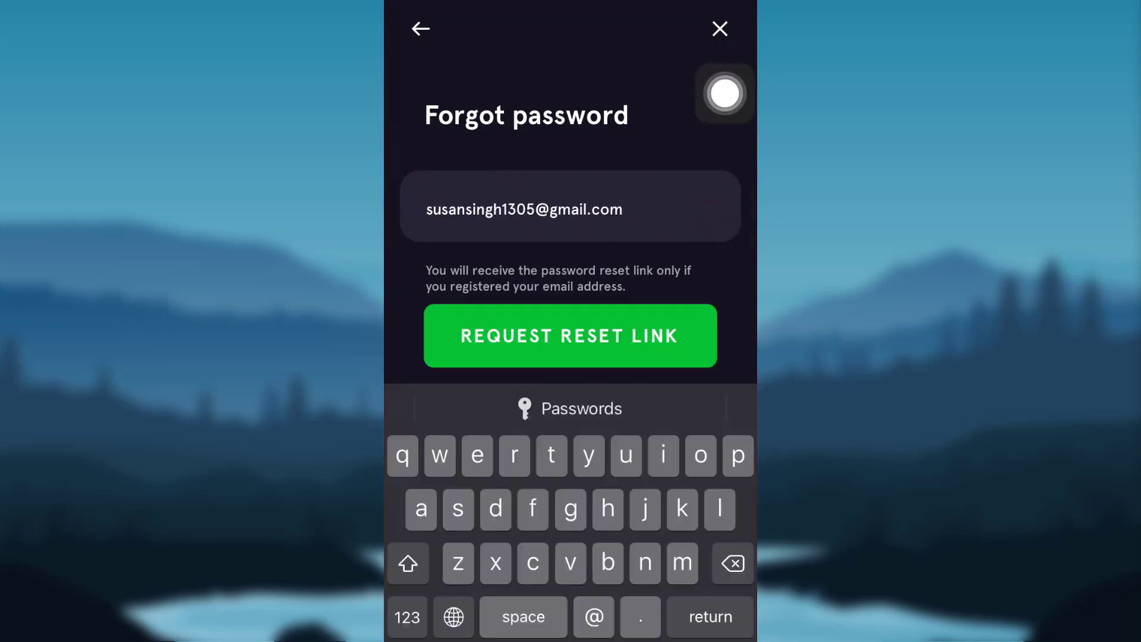
left_click(569, 335)
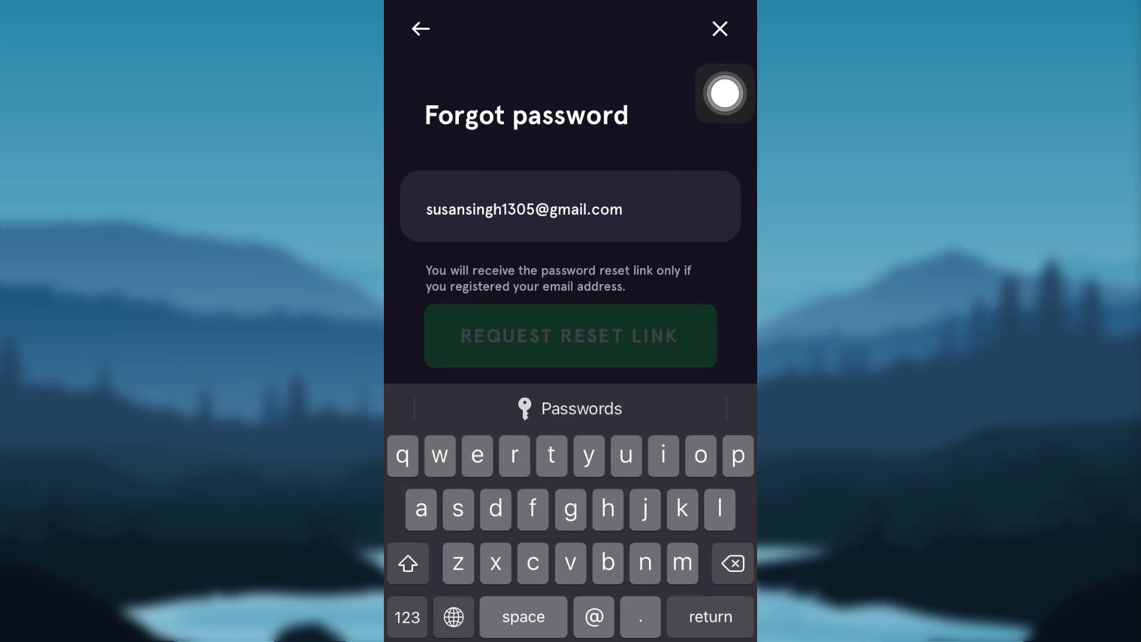
left_click(569, 335)
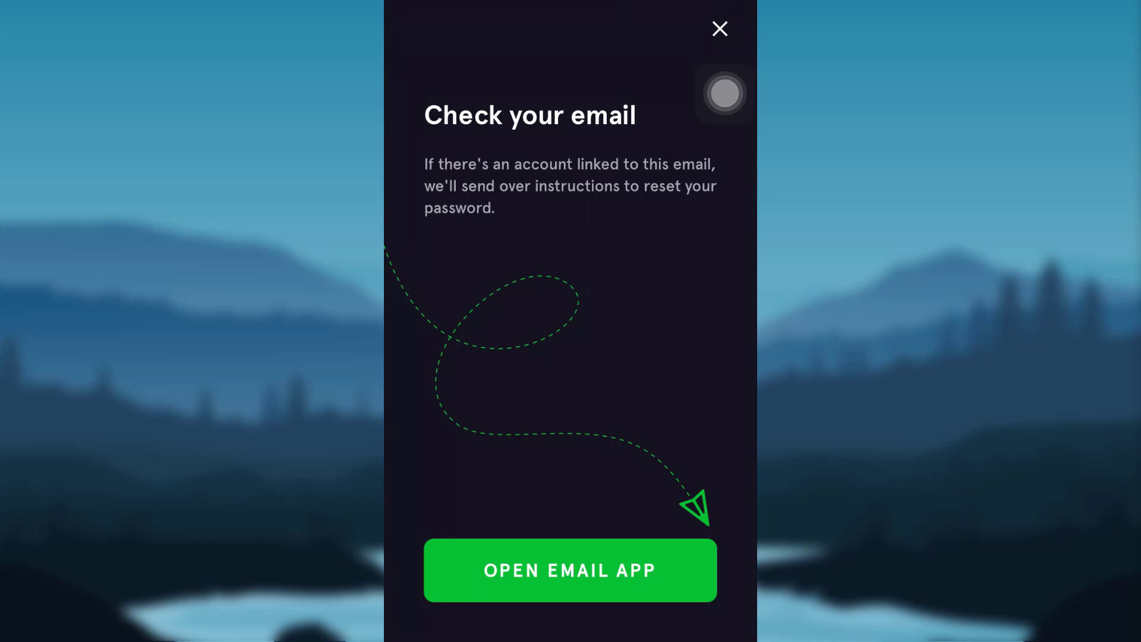
Step: Follow the Reset Password link in FTX's email from the mail app
left_click(569, 569)
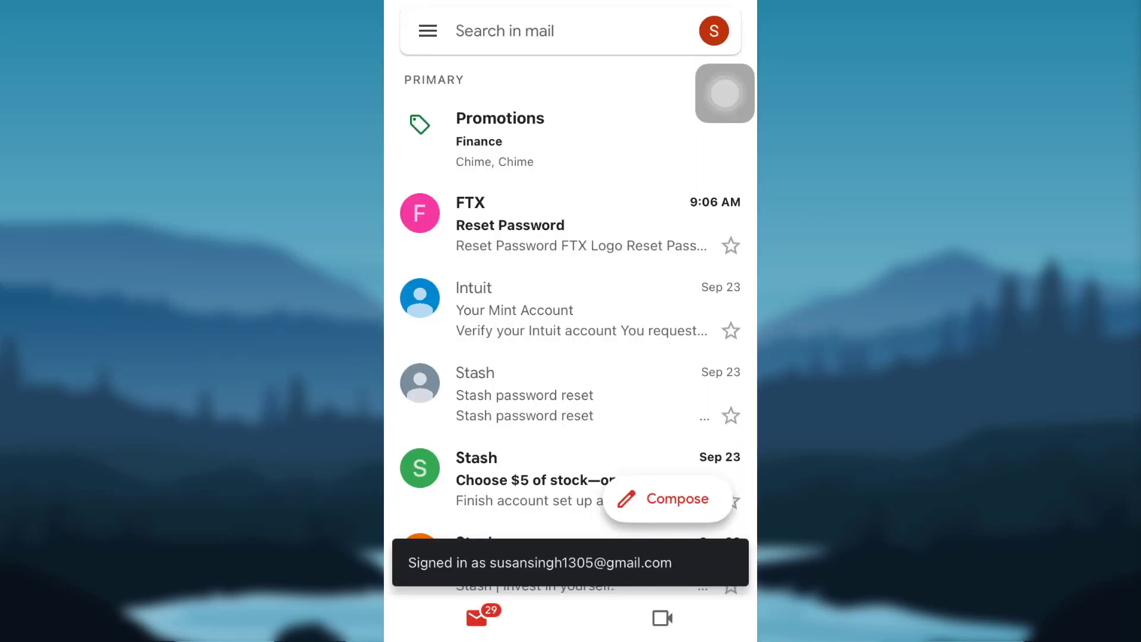
left_click(509, 224)
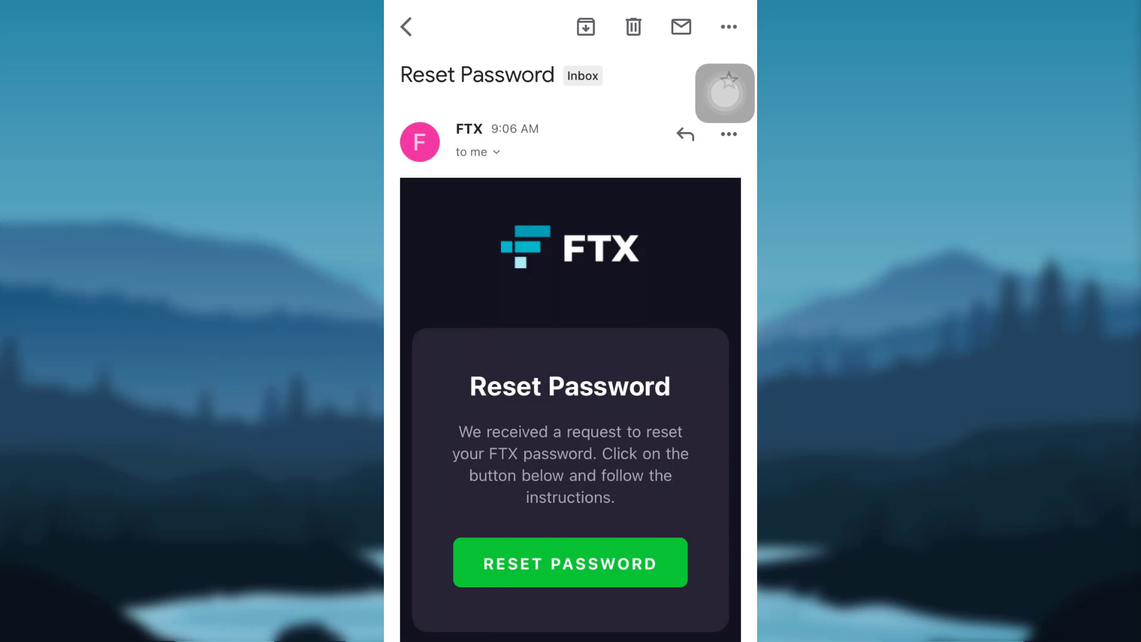
left_click(569, 562)
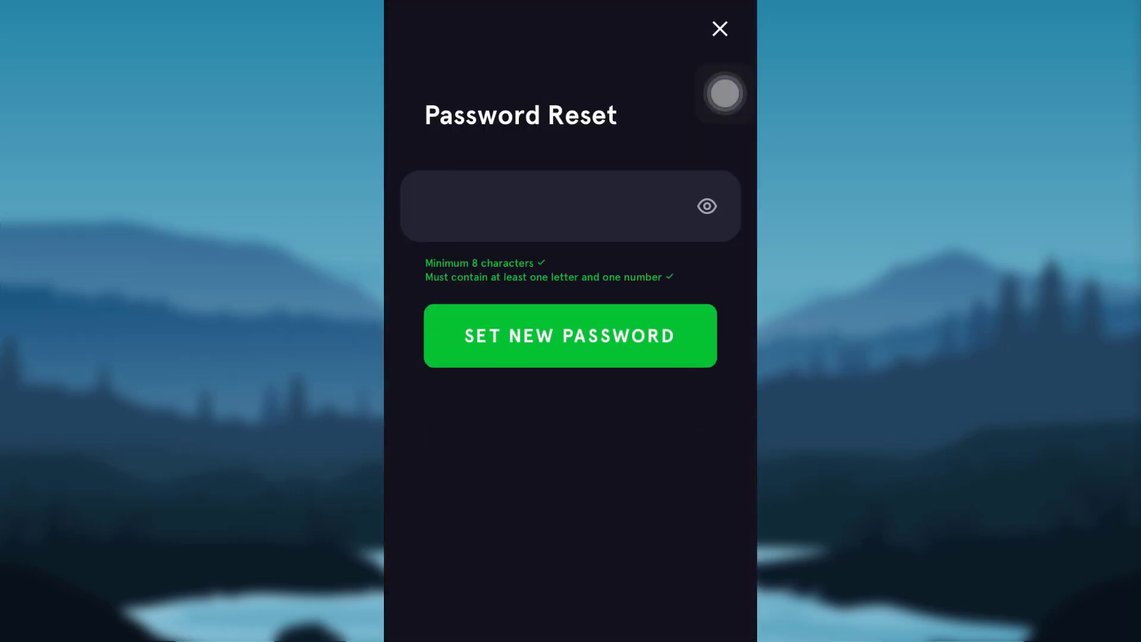
Step: Save the new password and reach the reset success confirmation
left_click(569, 335)
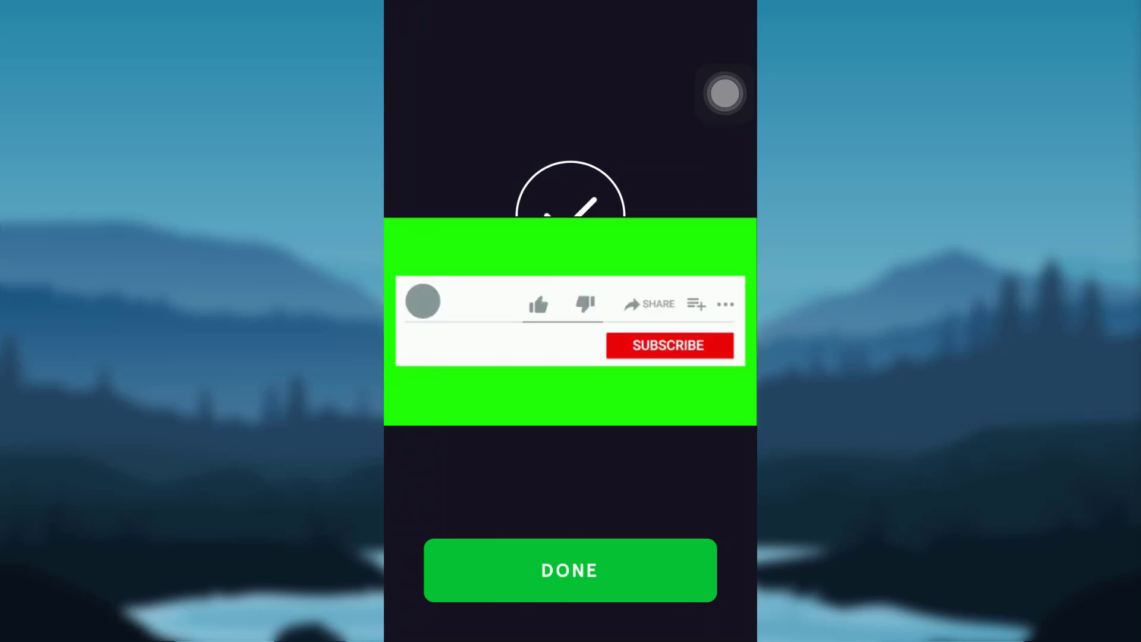
left_click(537, 303)
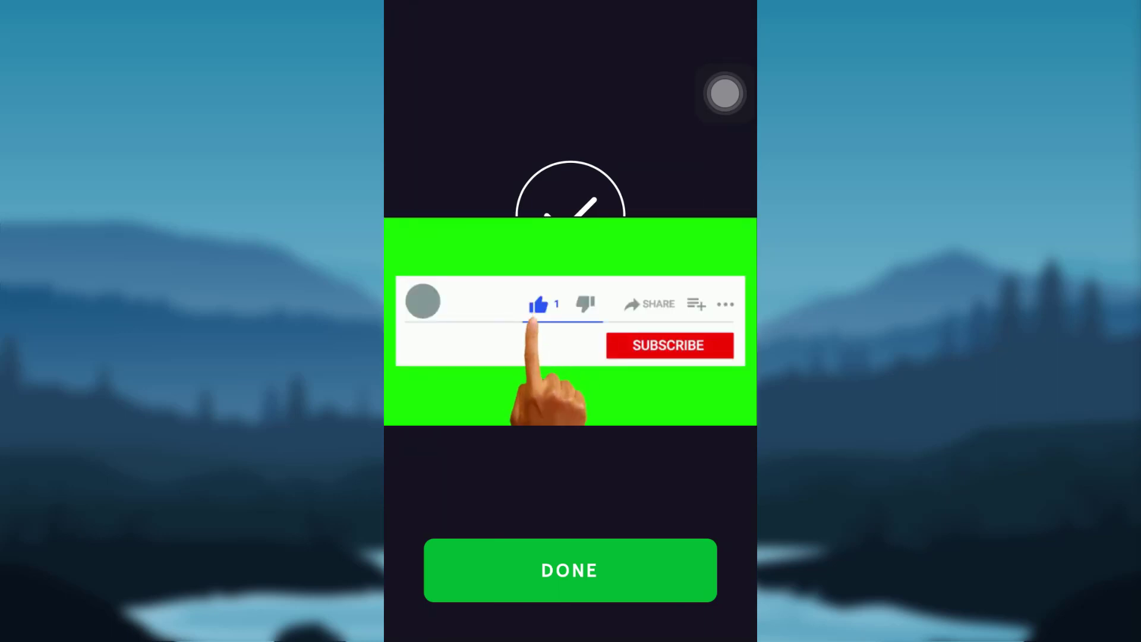
left_click(668, 345)
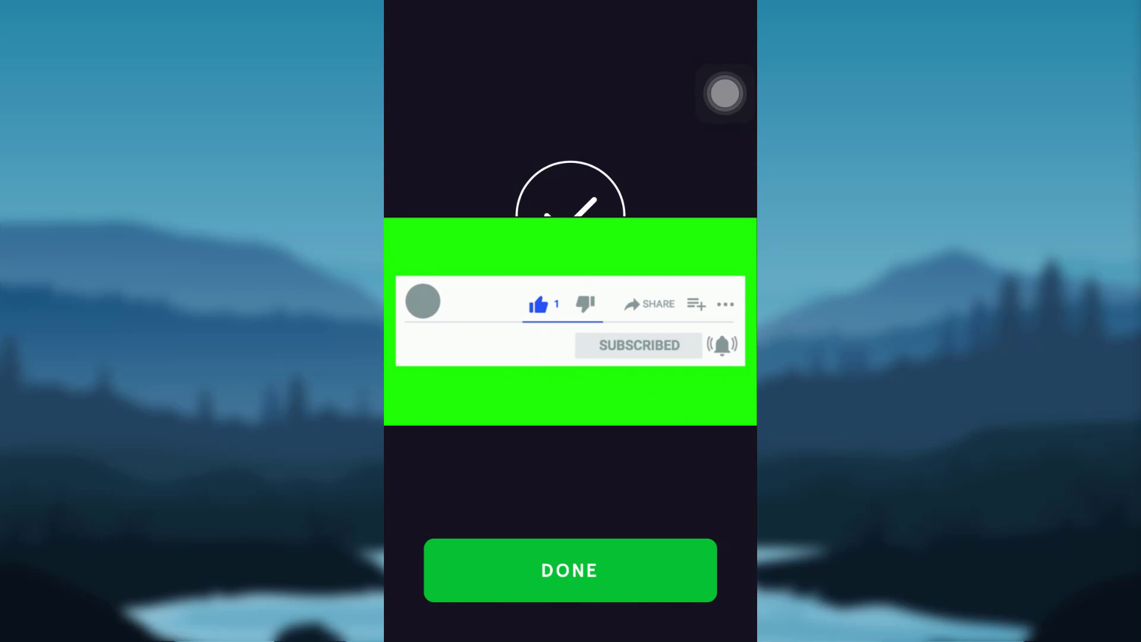